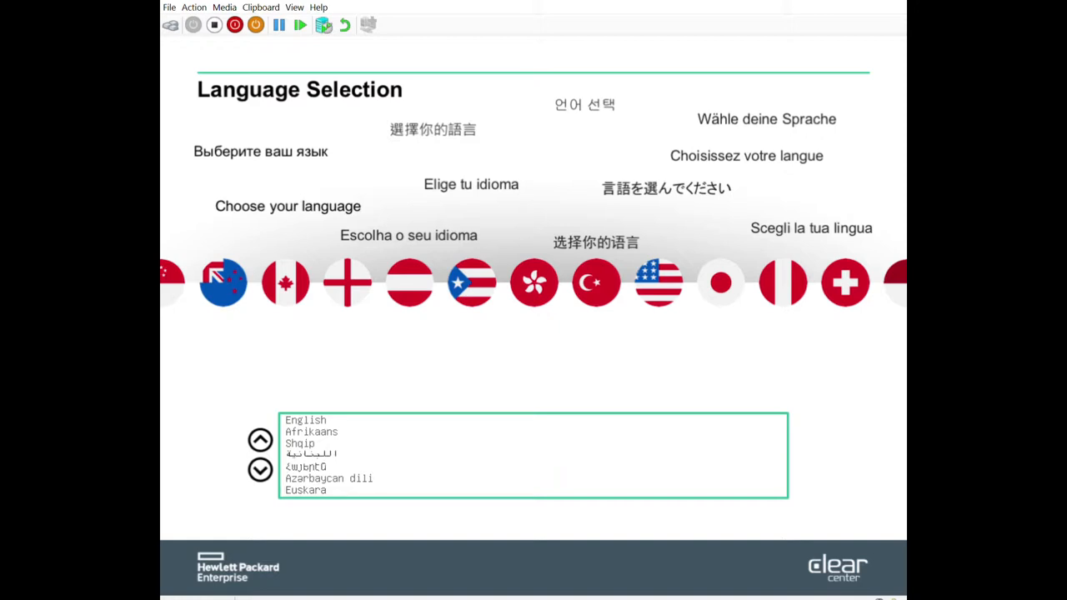
- Scroll down through the Language Selection list toward the Advanced Options entry
left_click(300, 443)
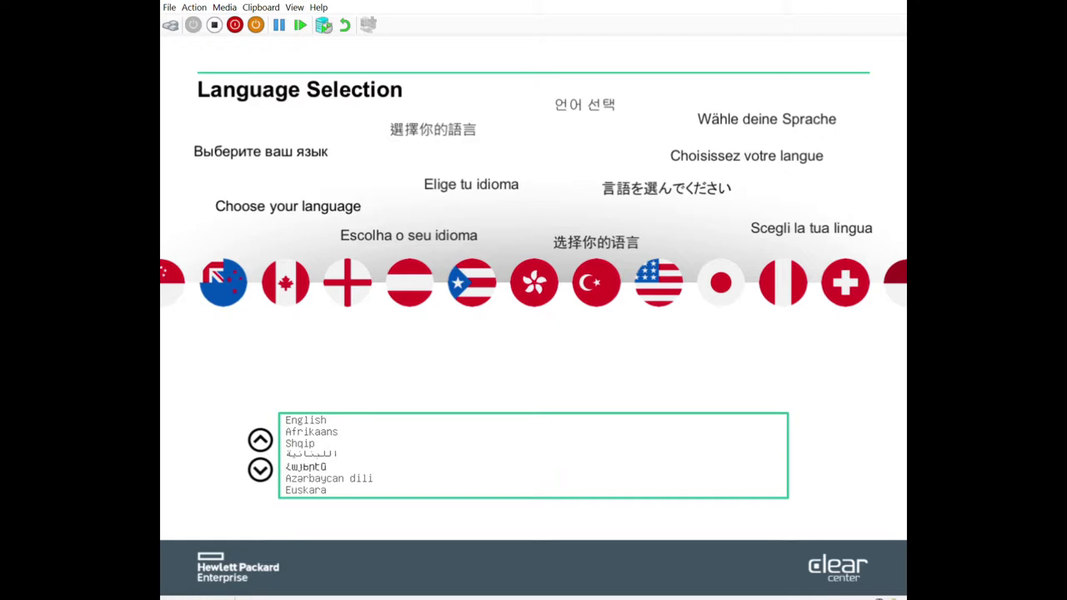
left_click(261, 470)
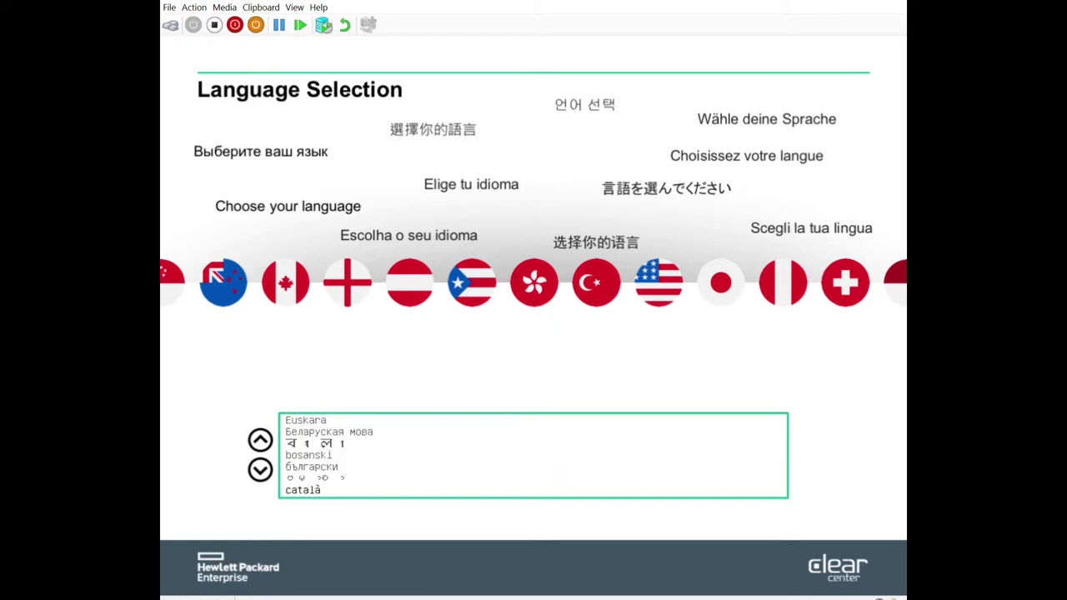
left_click(260, 440)
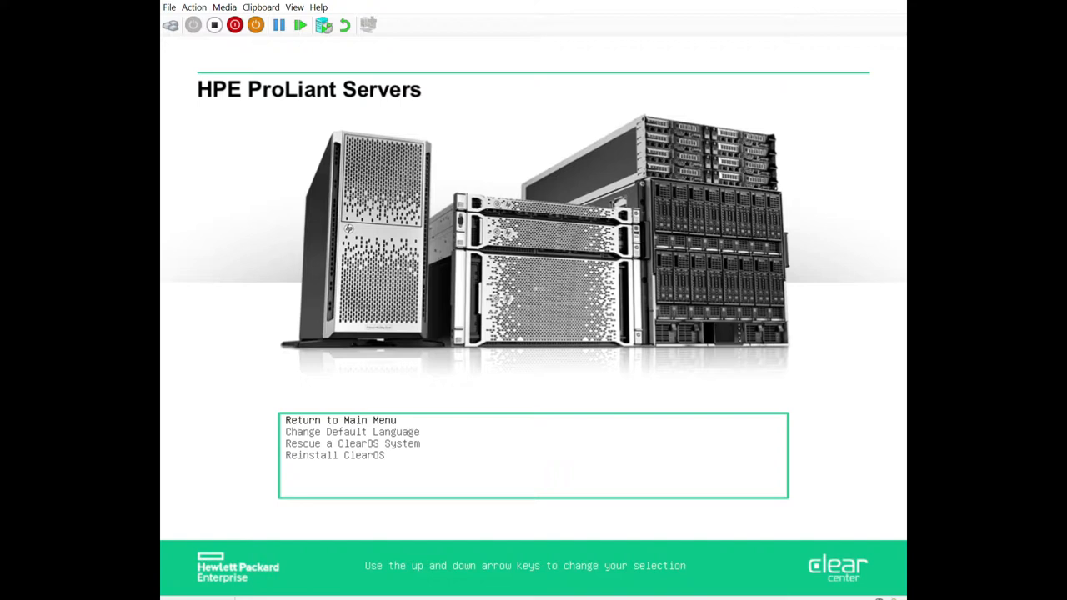
- Move the highlight to 'Return to Main Menu' in the advanced boot options
key("Down")
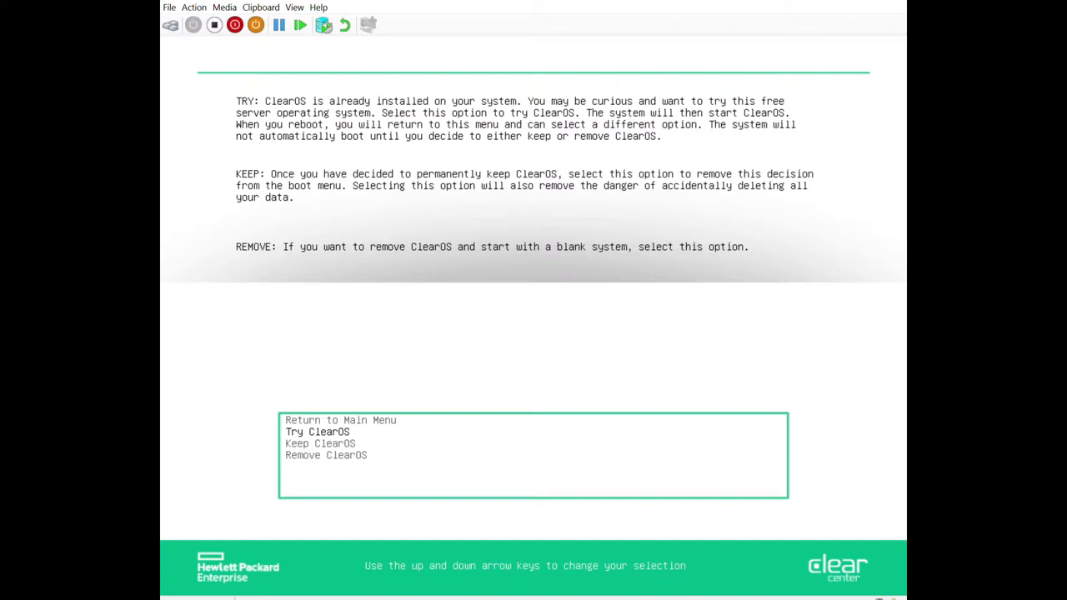
- Highlight Try, Keep and Remove ClearOS in turn to read each option's description
key("Down")
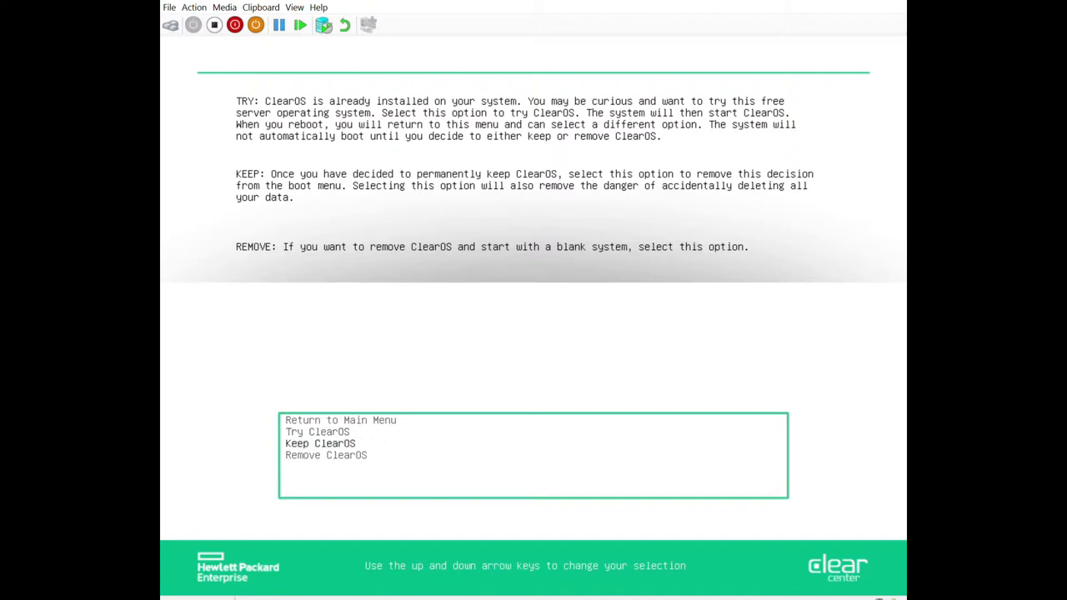
key("Up")
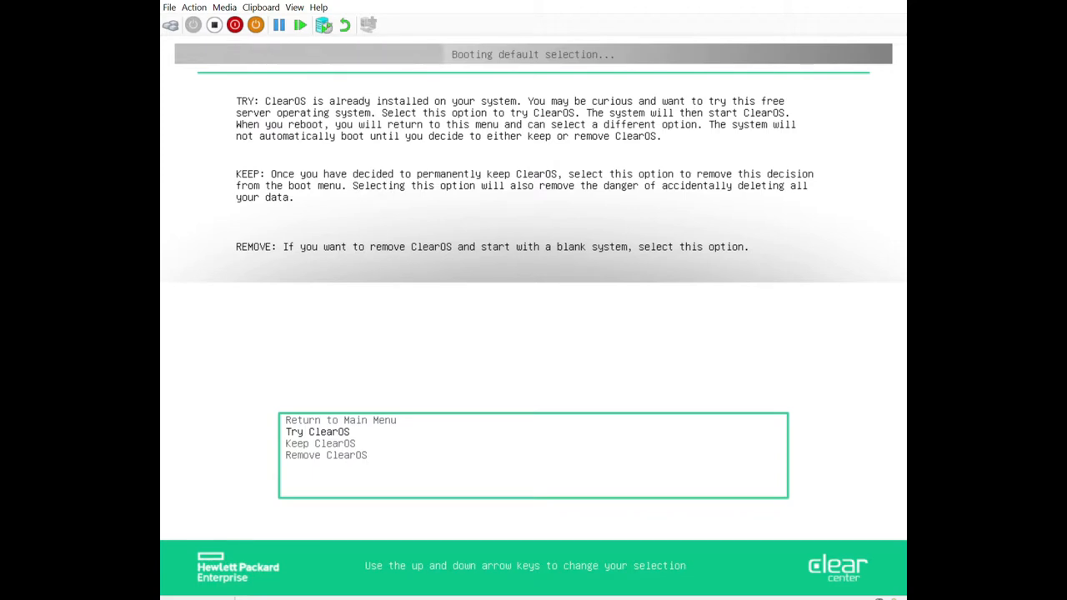
key("Down")
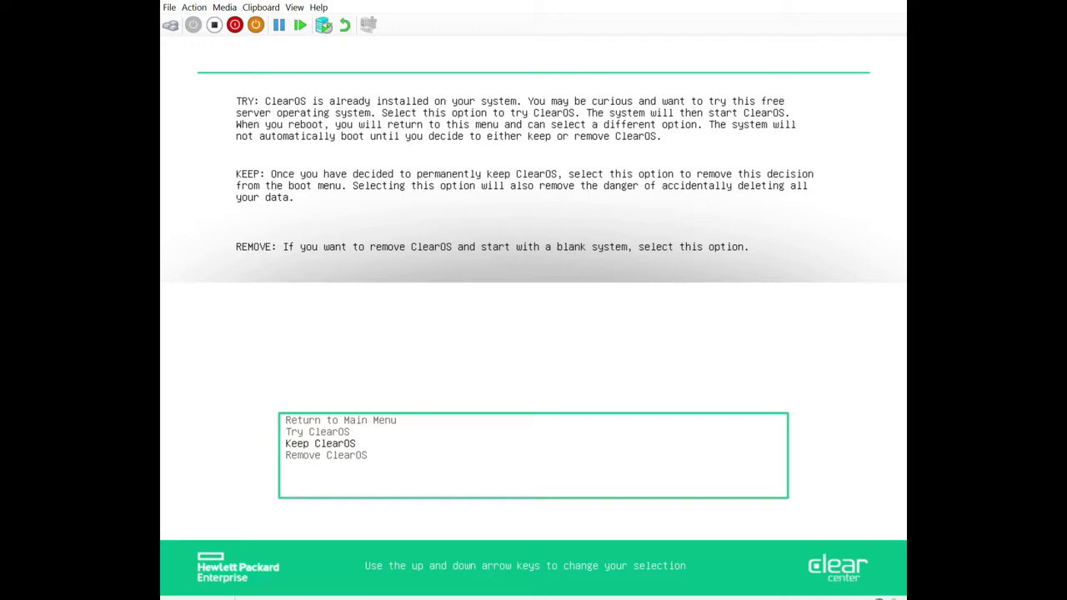
key("Down")
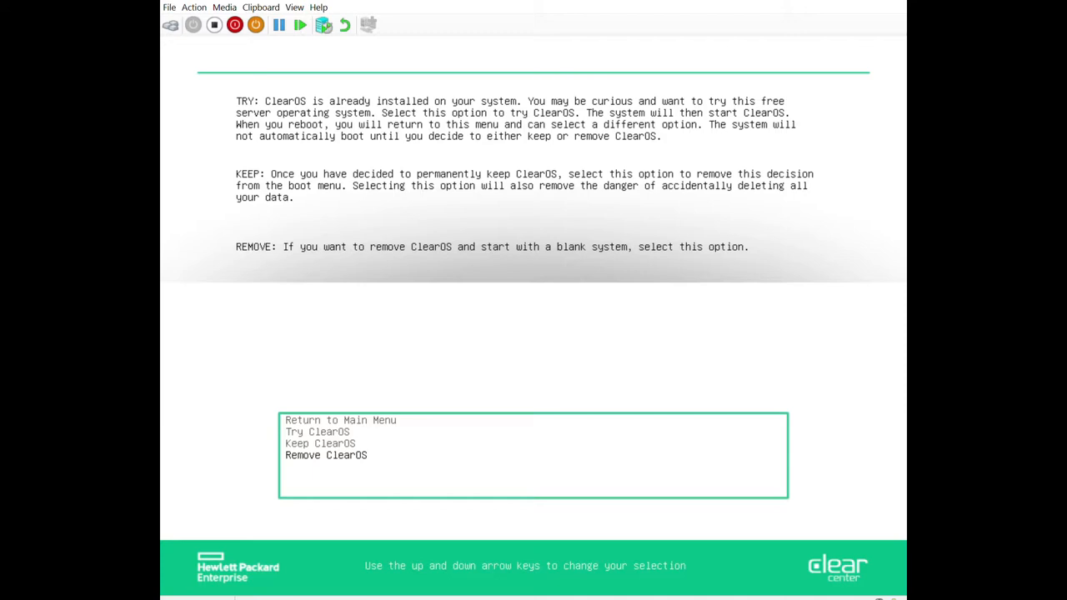
key("Up")
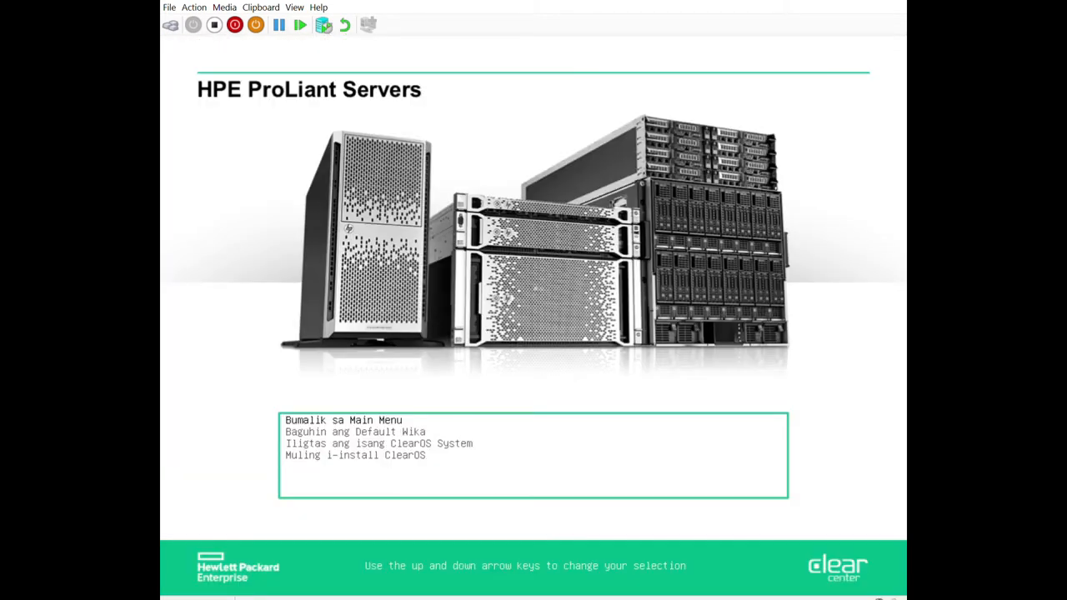
- Move through the translated advanced menu toward Change Default Language to restore English
key("Down")
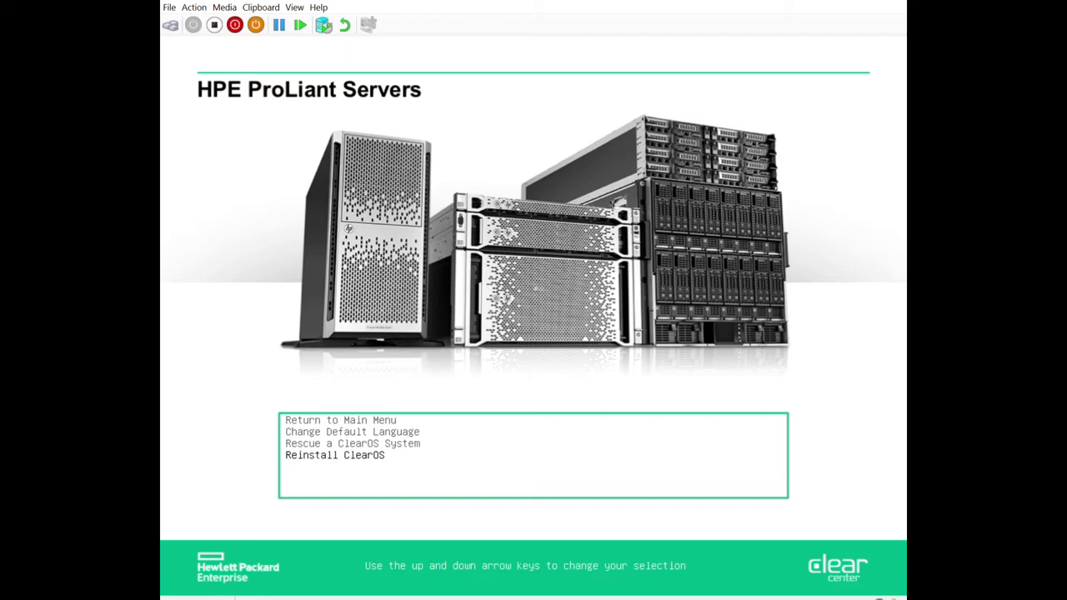
key("Up")
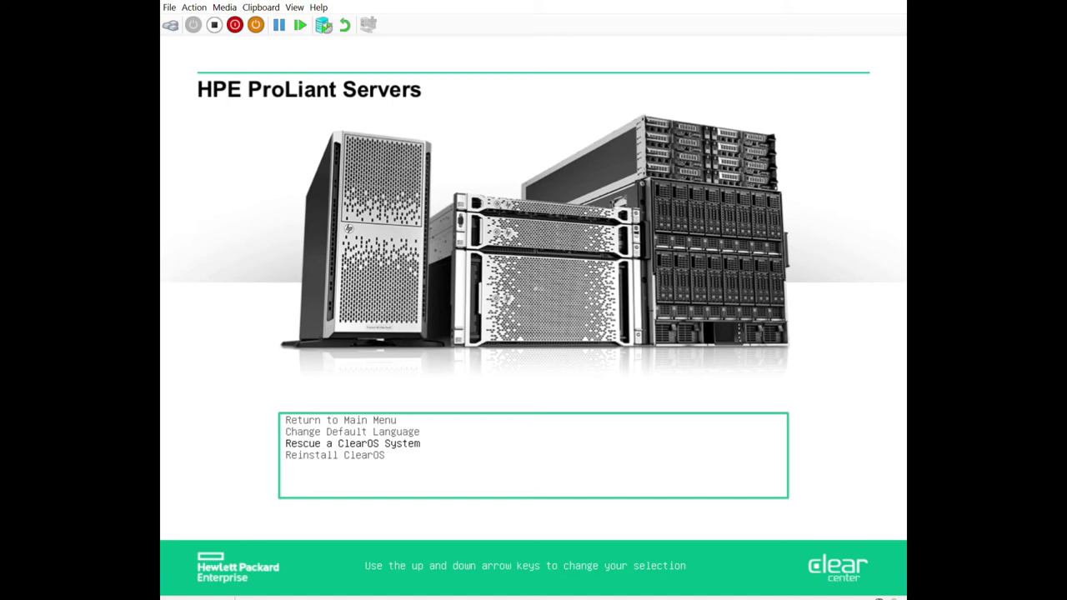
key("up")
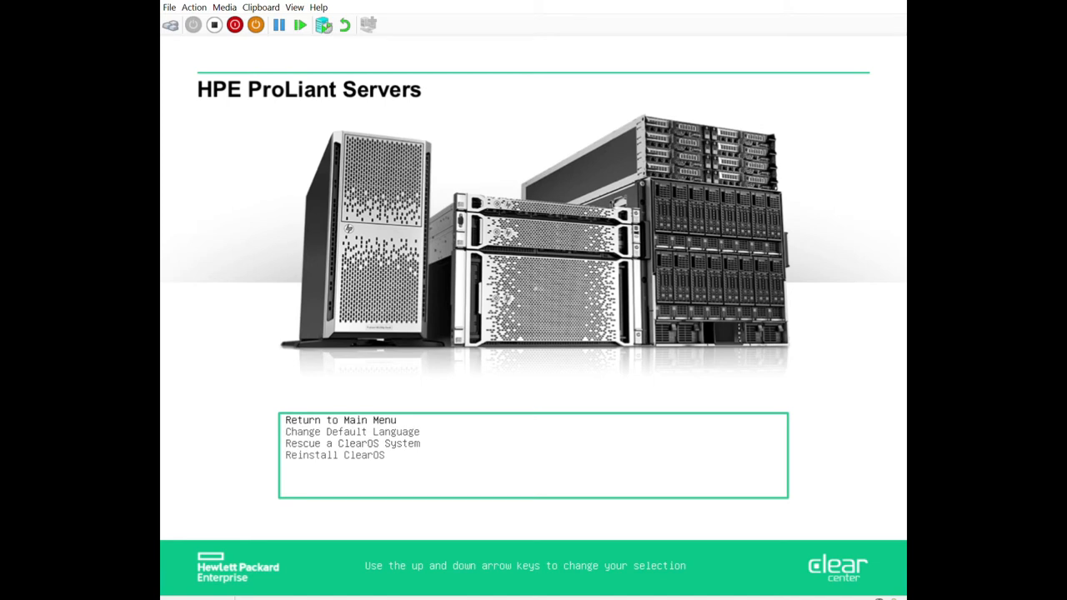